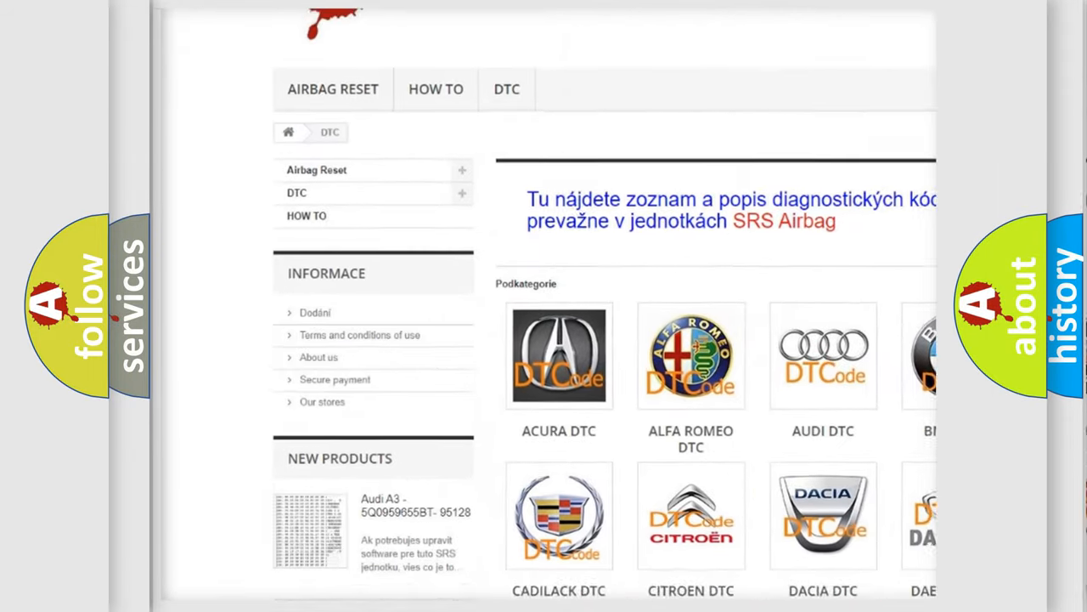
scroll("down", 3)
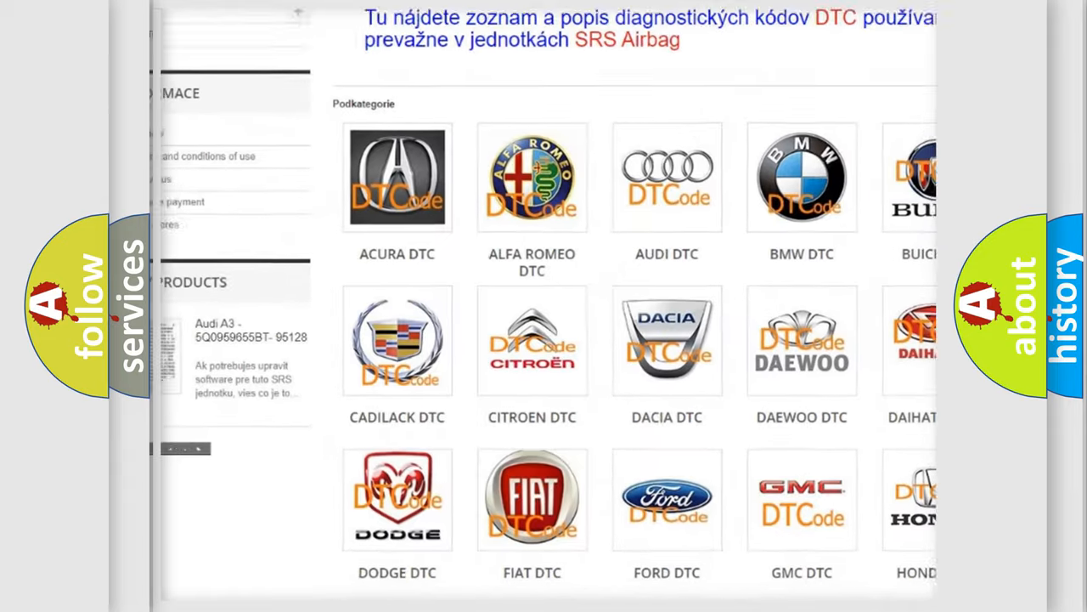
scroll("down", 3)
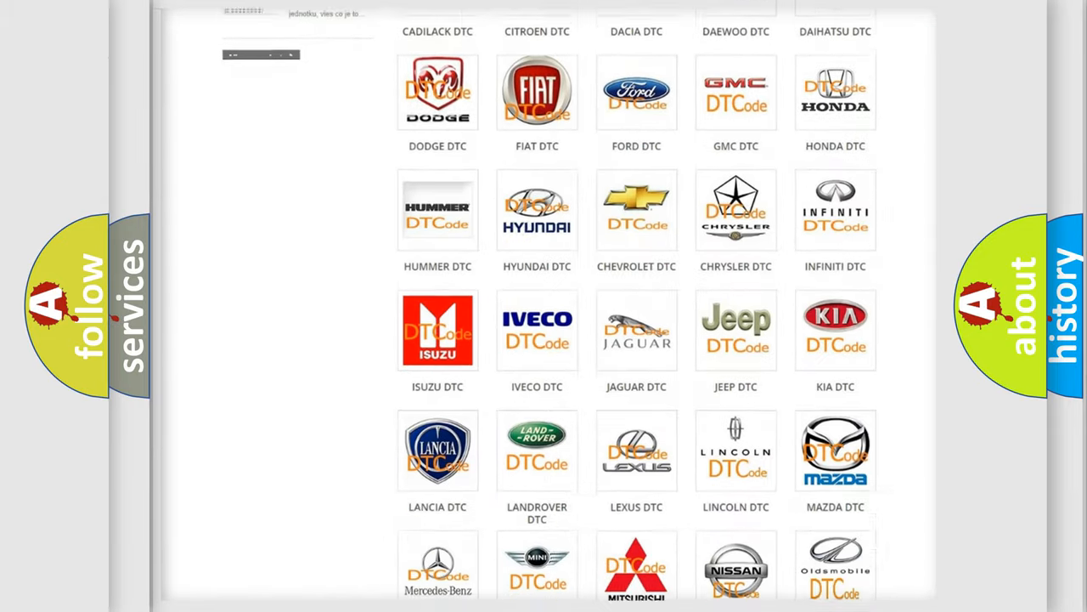
scroll("down", 3)
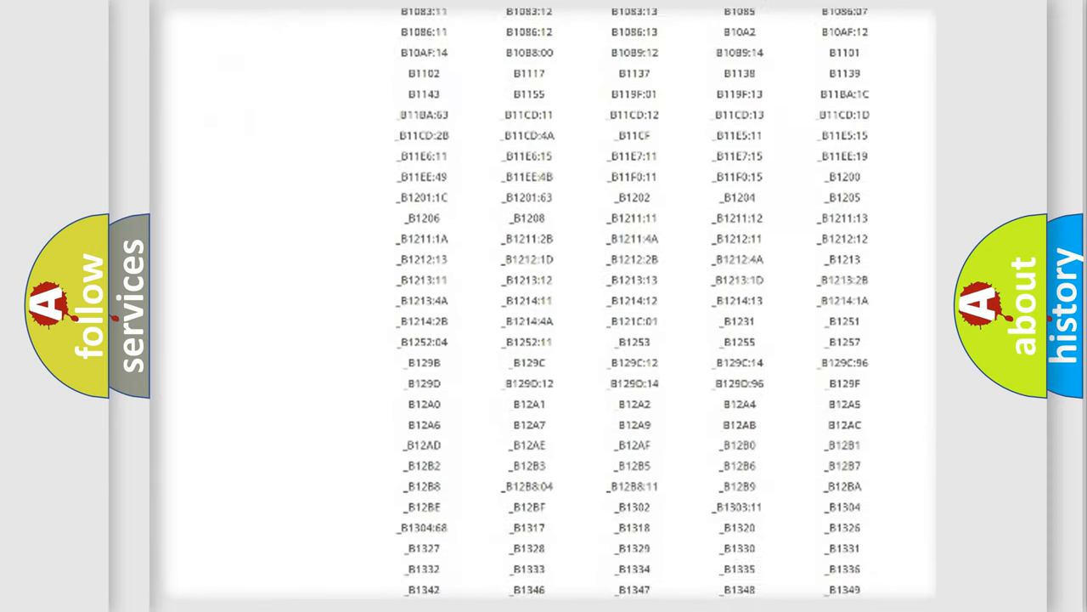
scroll("down", 3)
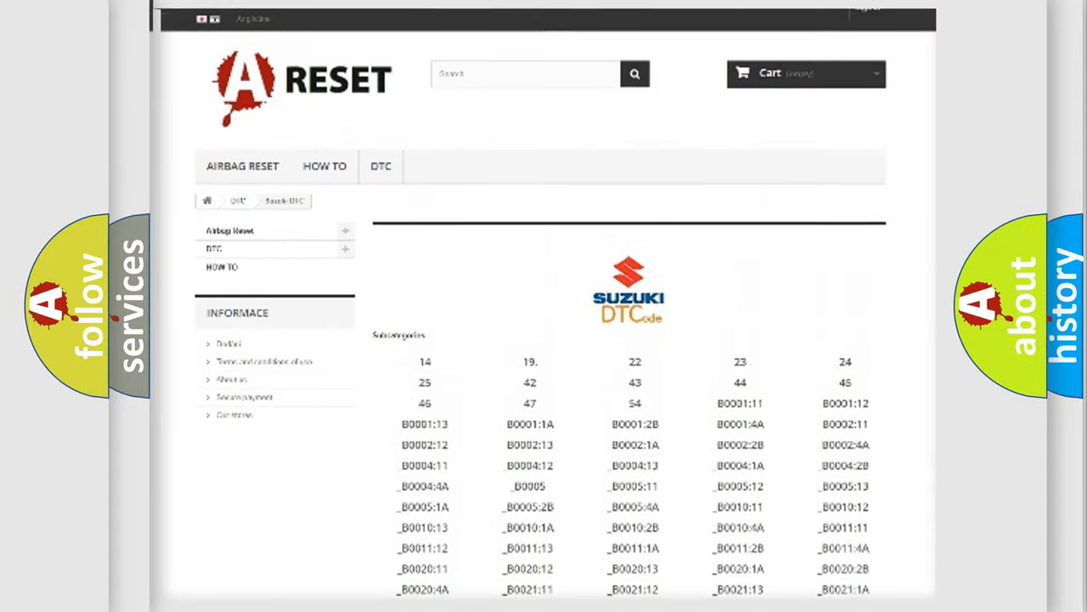
scroll("up", 3)
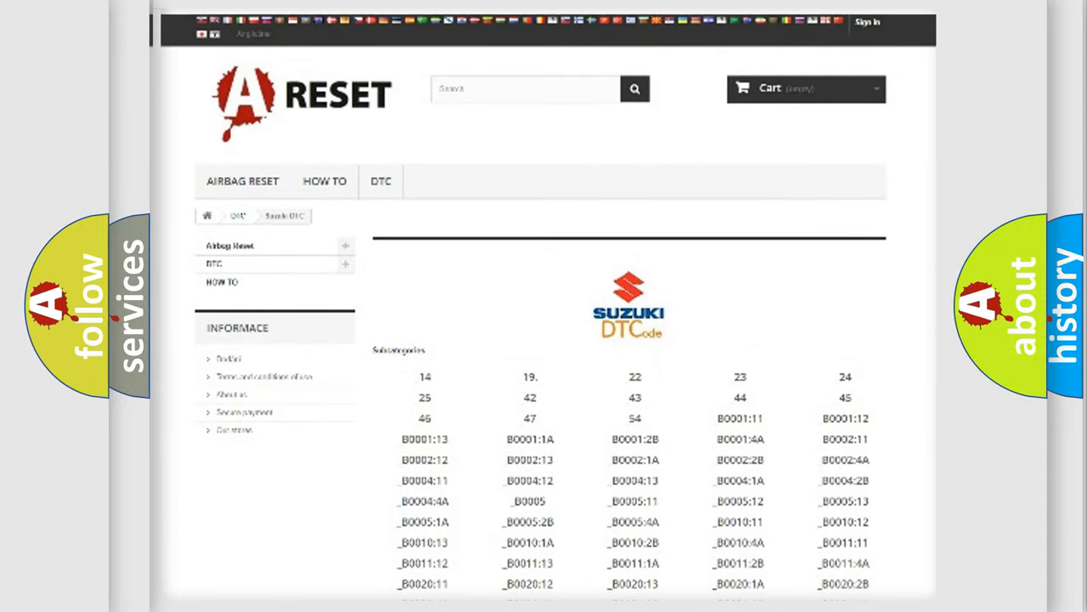